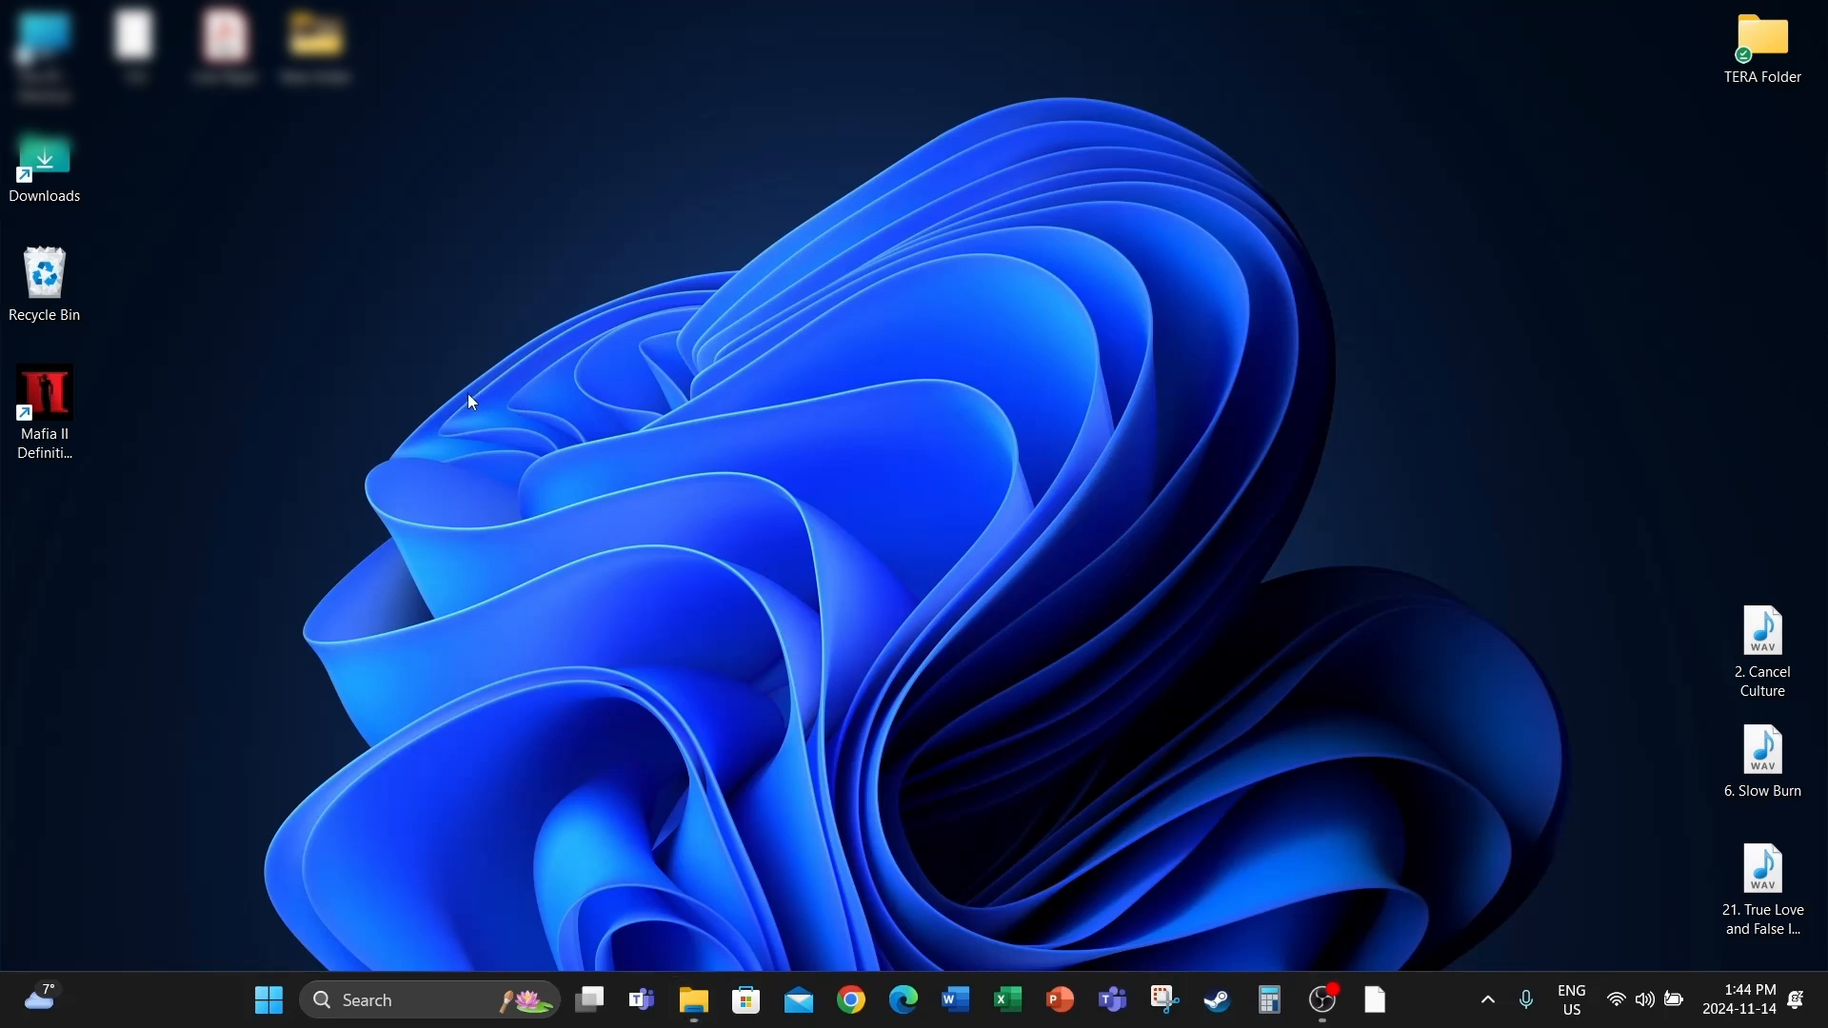
pyautogui.moveTo(419, 323)
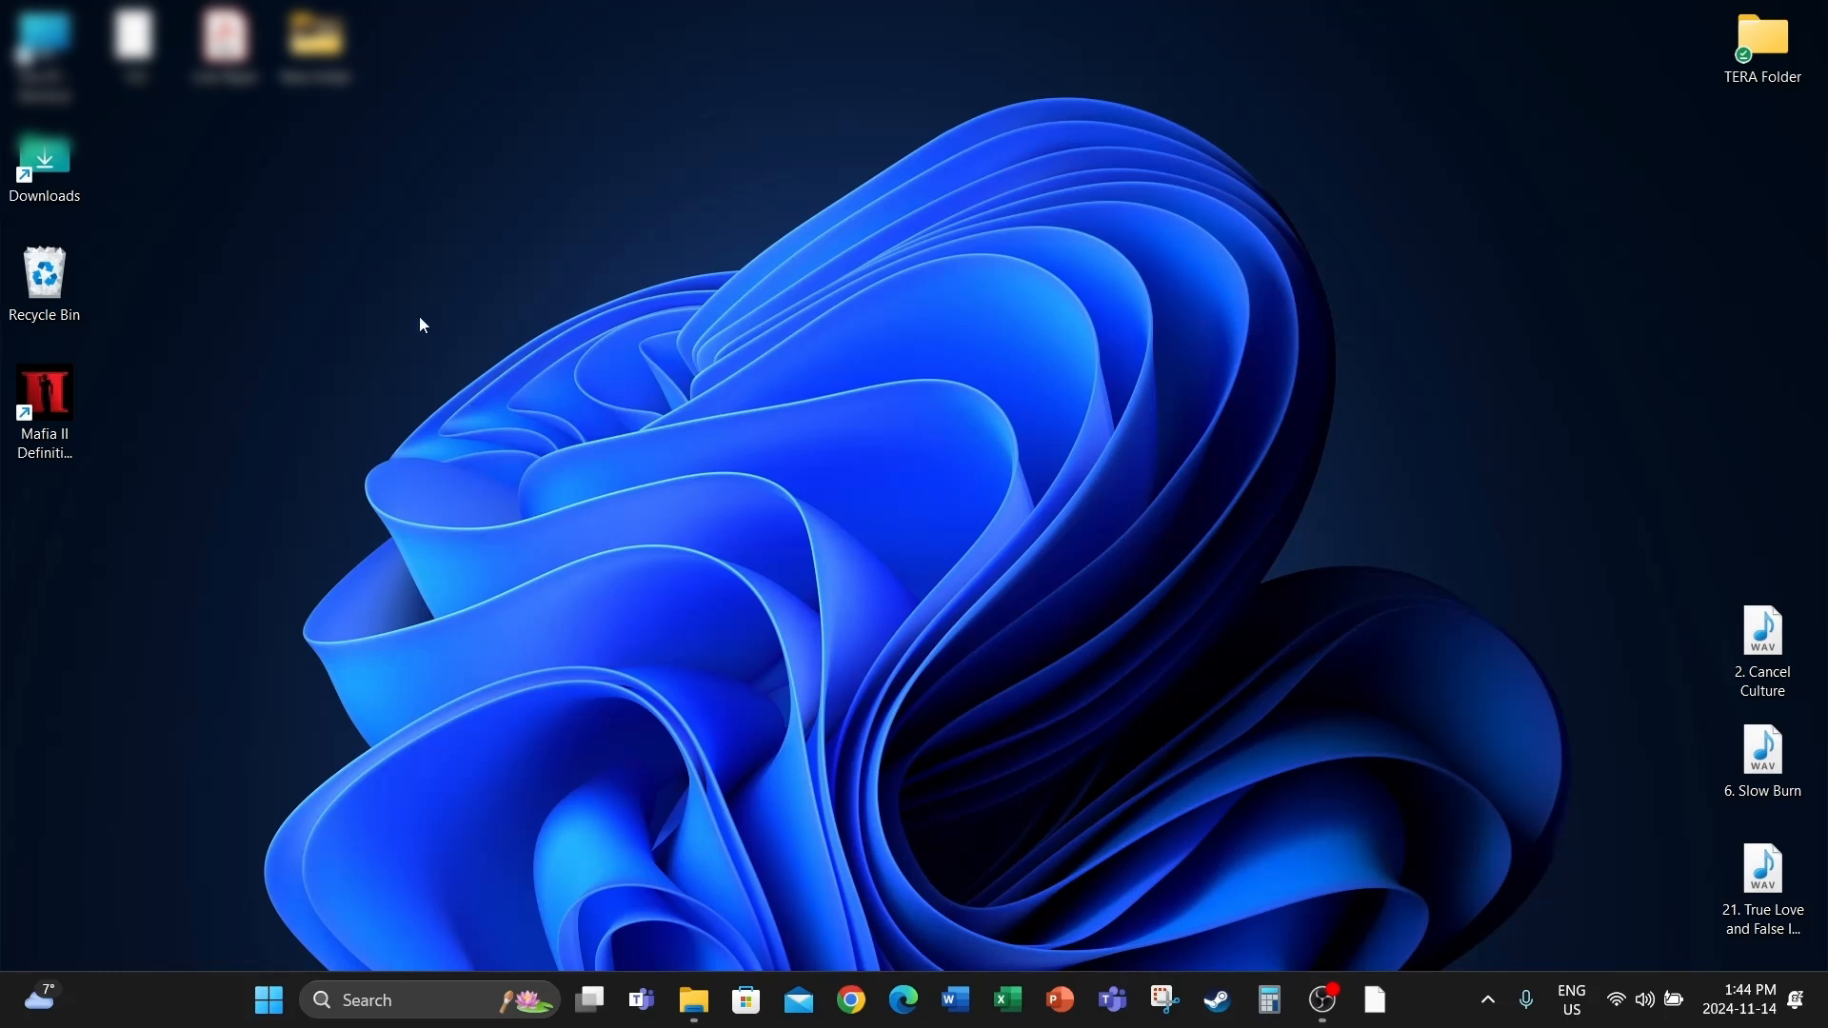
# Show the actions menu for Microsoft Clipchamp from the Start menu's Recent list.
pyautogui.click(693, 1000)
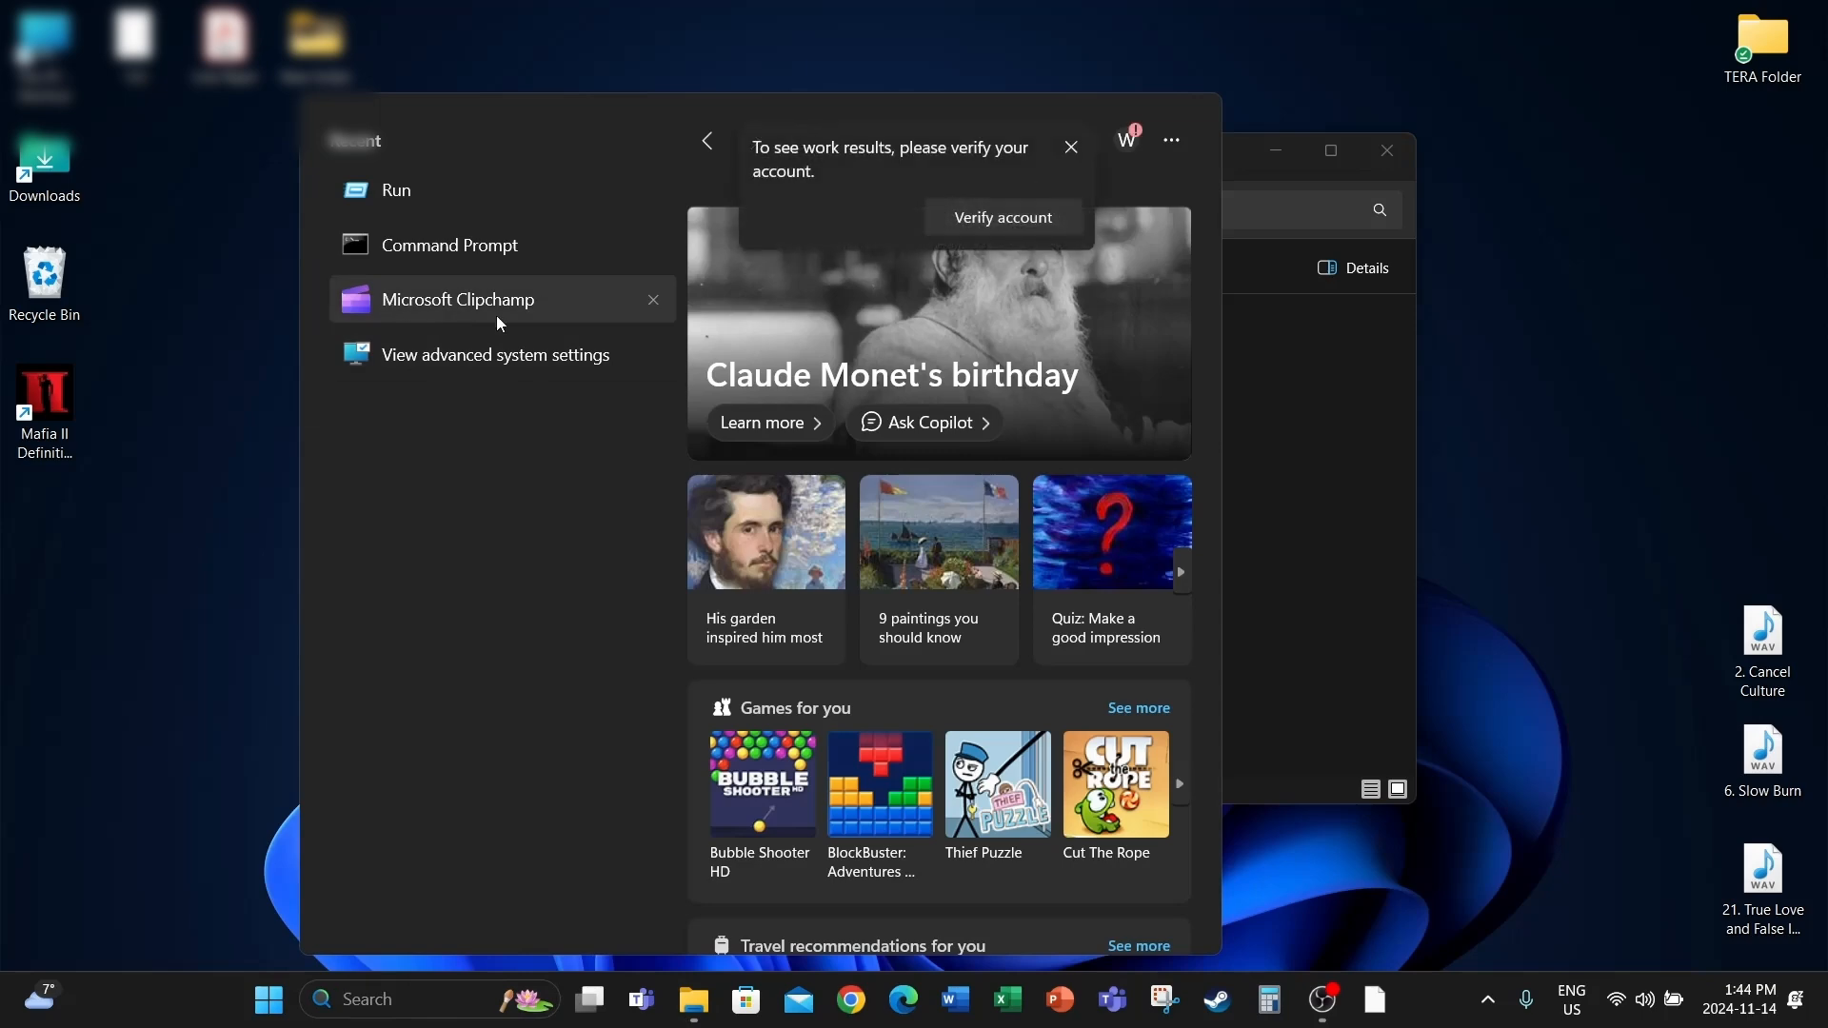
pyautogui.rightClick(459, 299)
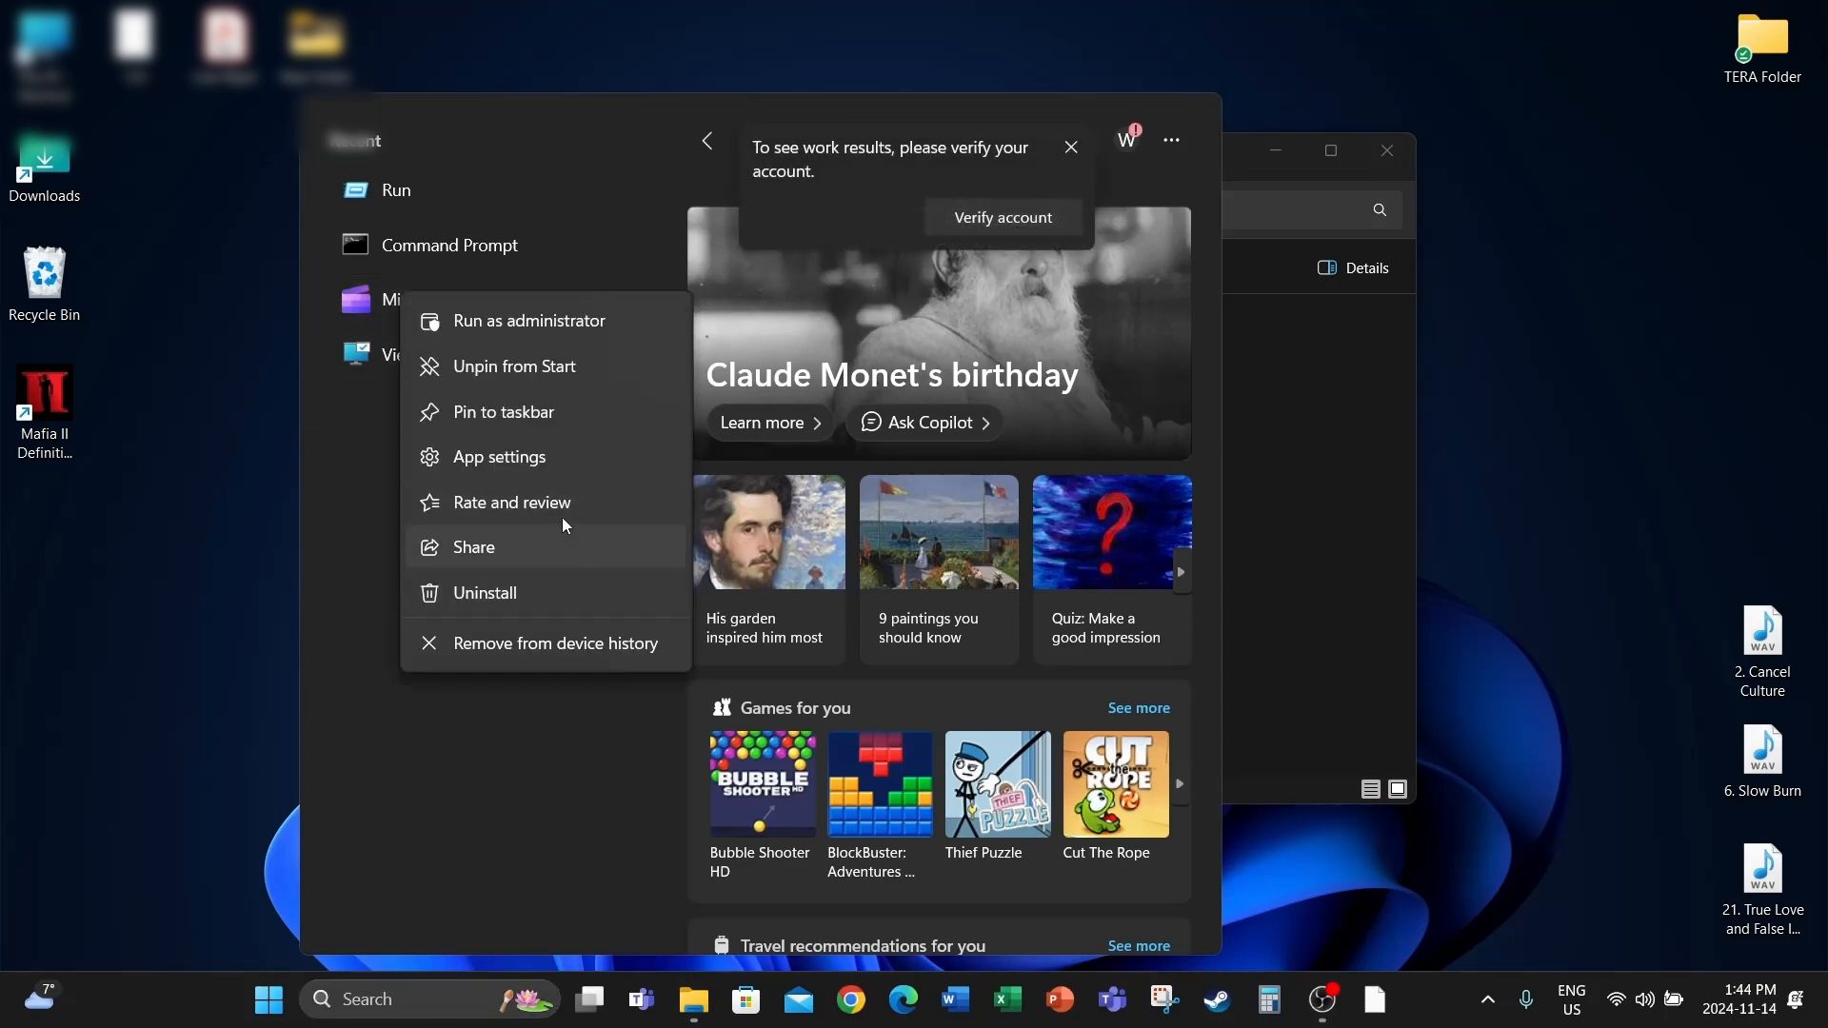
# Go to Microsoft Clipchamp's App settings page with its Terminate, Repair, Reset and Uninstall options.
pyautogui.click(497, 455)
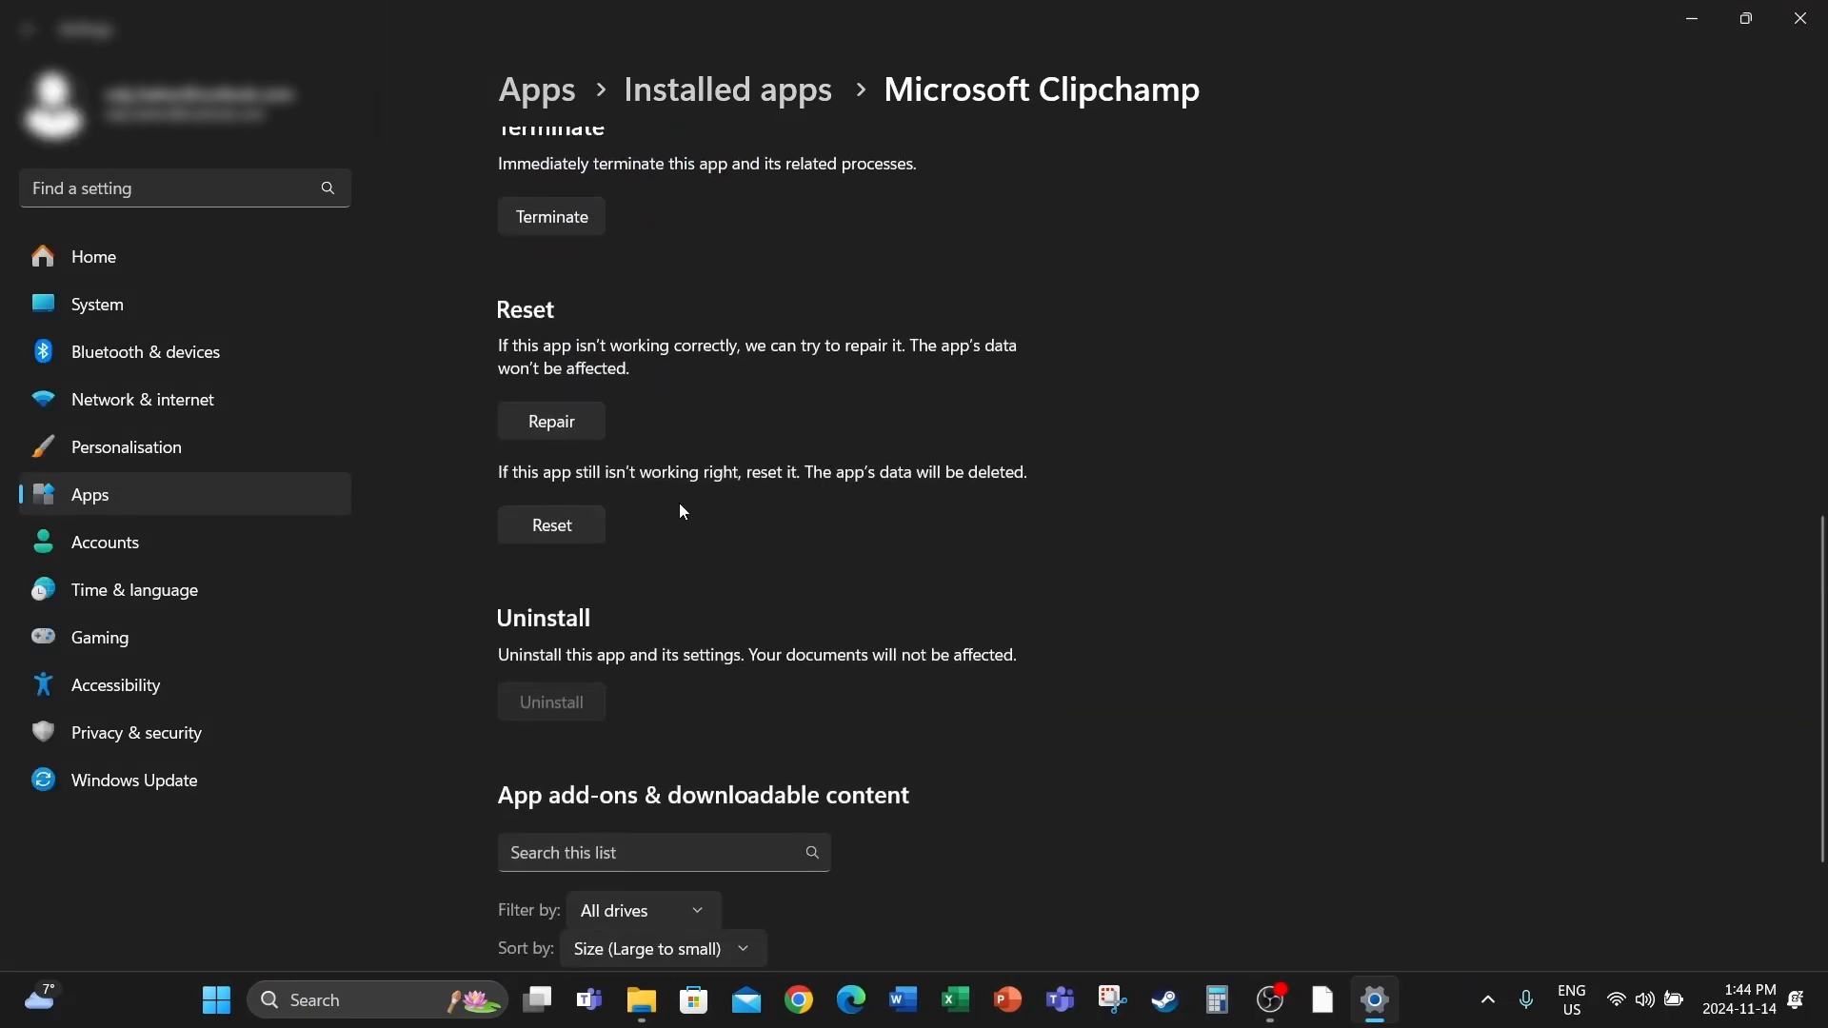
pyautogui.moveTo(834, 499)
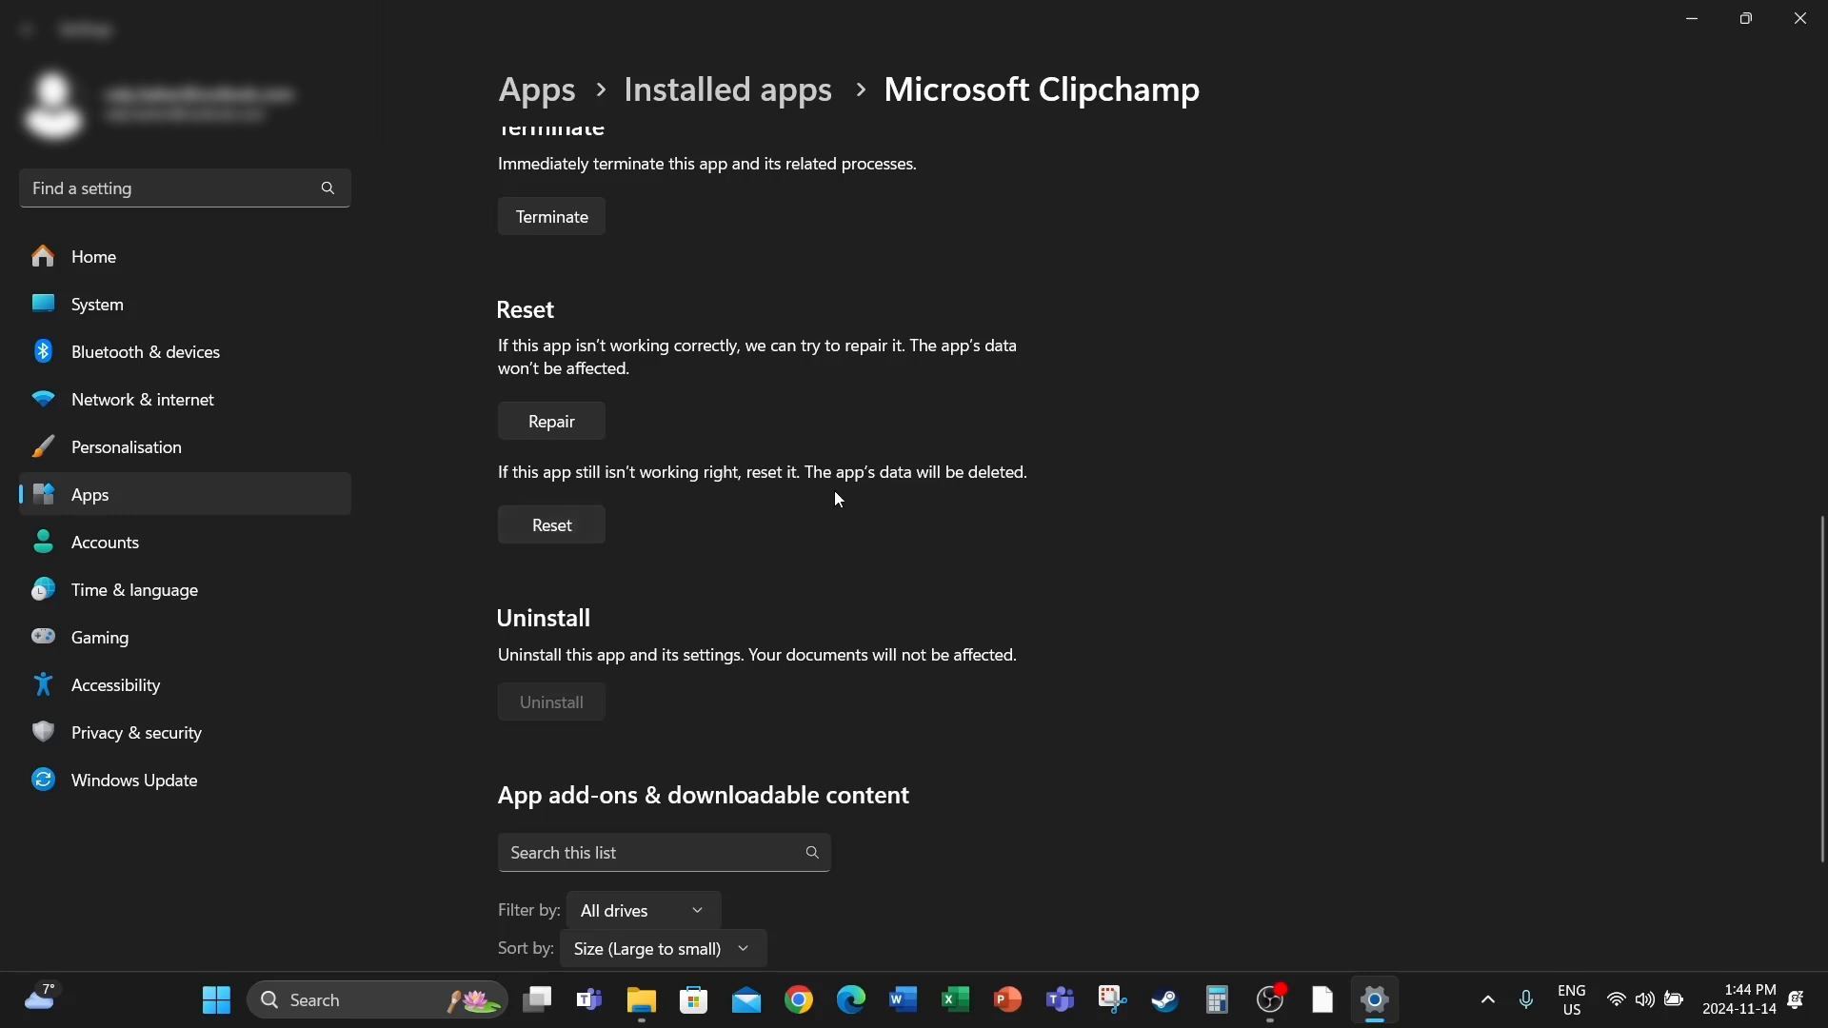
pyautogui.moveTo(906, 487)
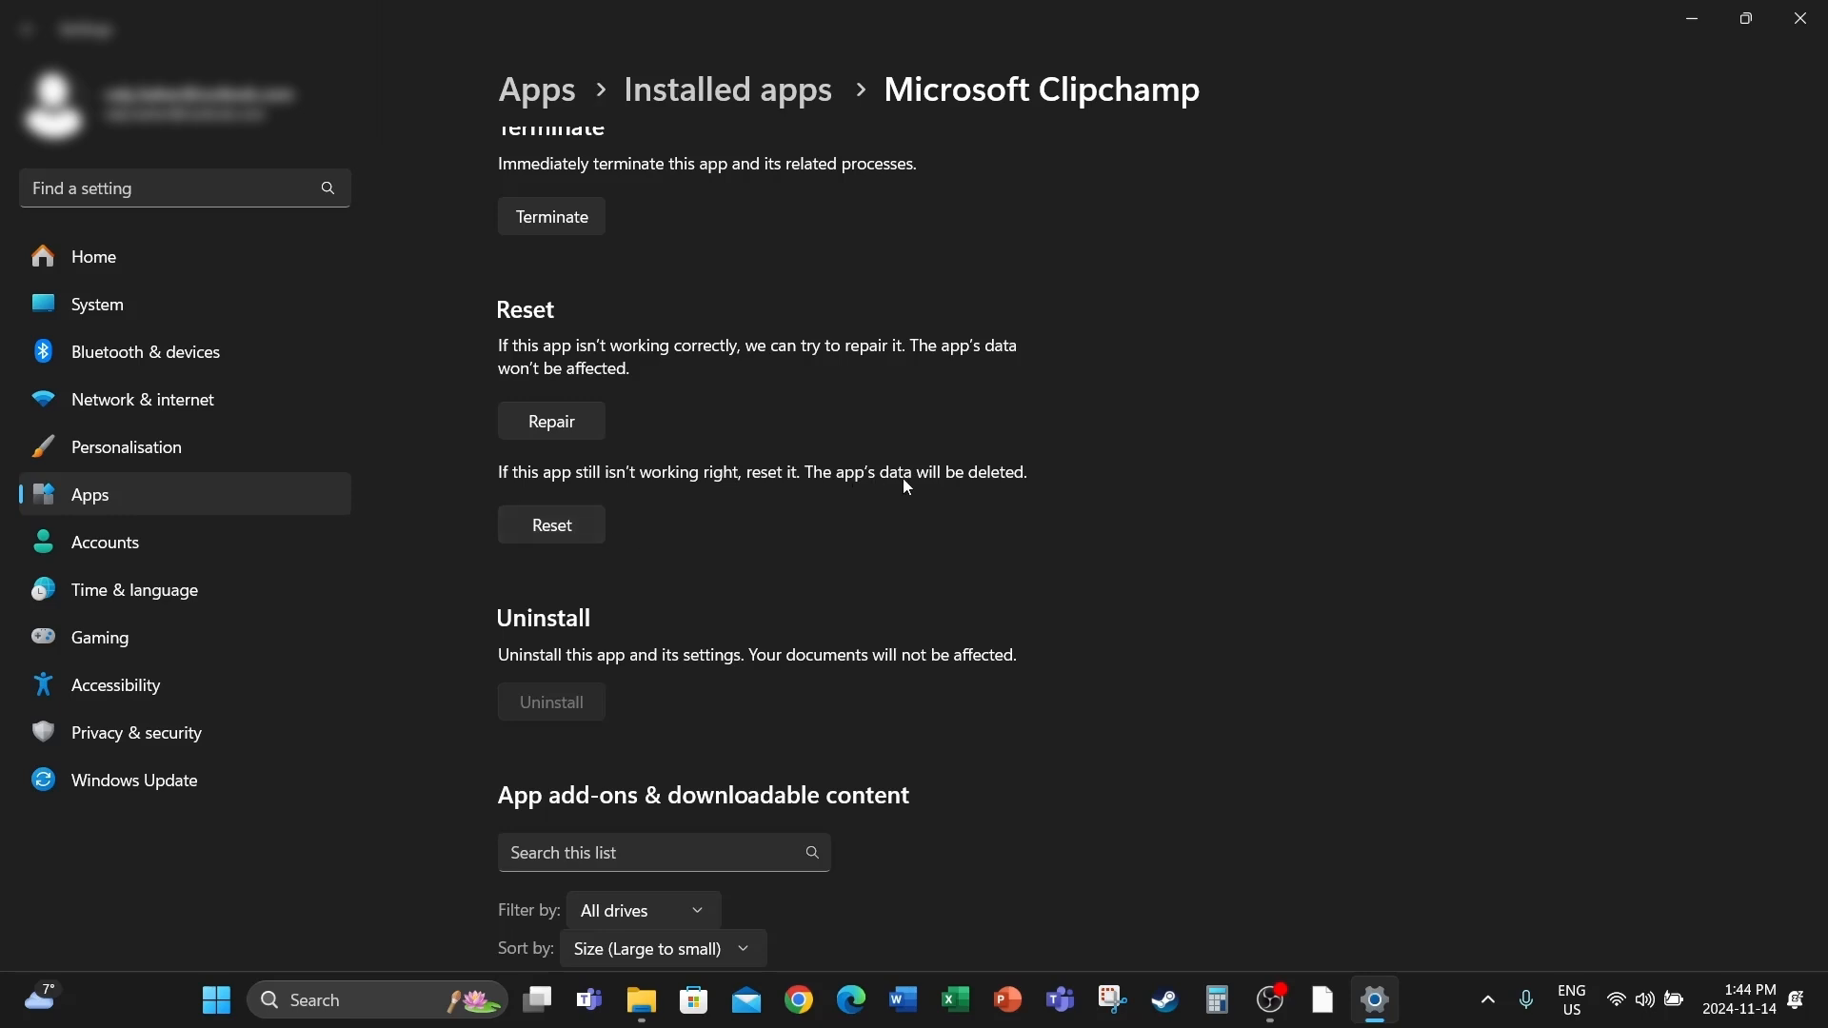
# Reset Microsoft Clipchamp, confirming deletion of its app data, until the checkmark appears.
pyautogui.click(551, 526)
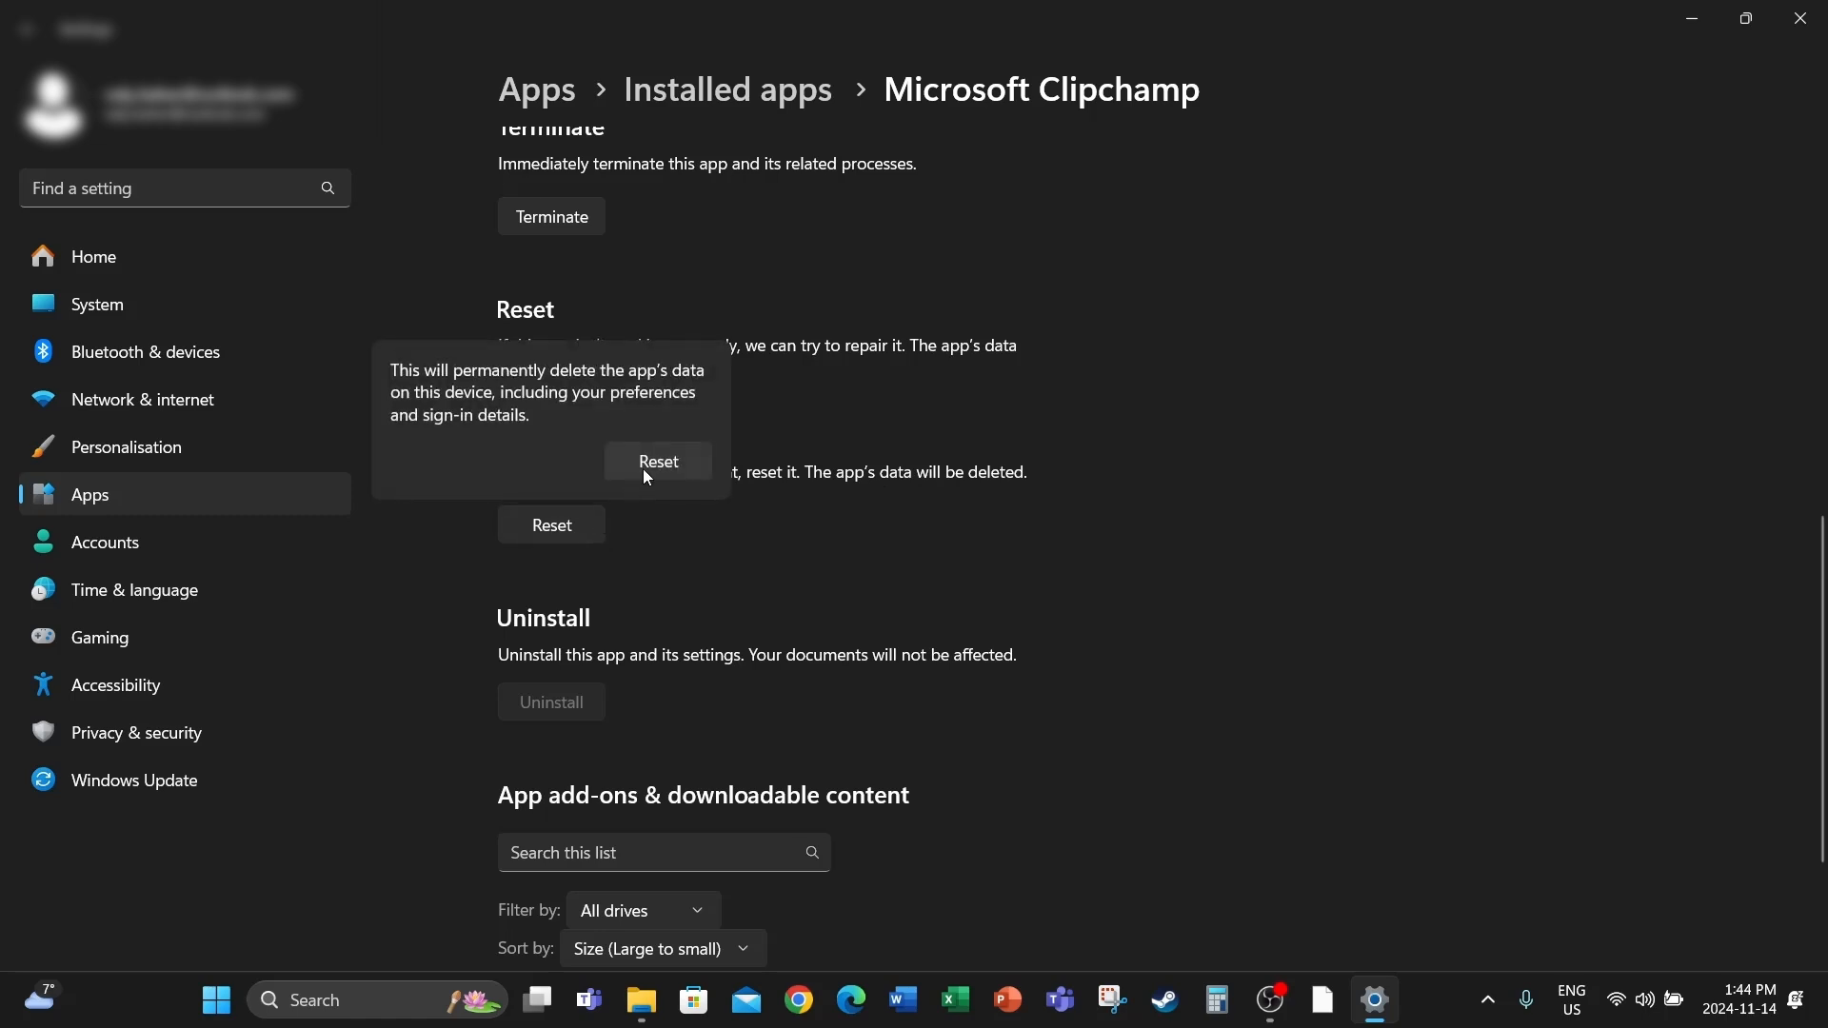
pyautogui.click(657, 461)
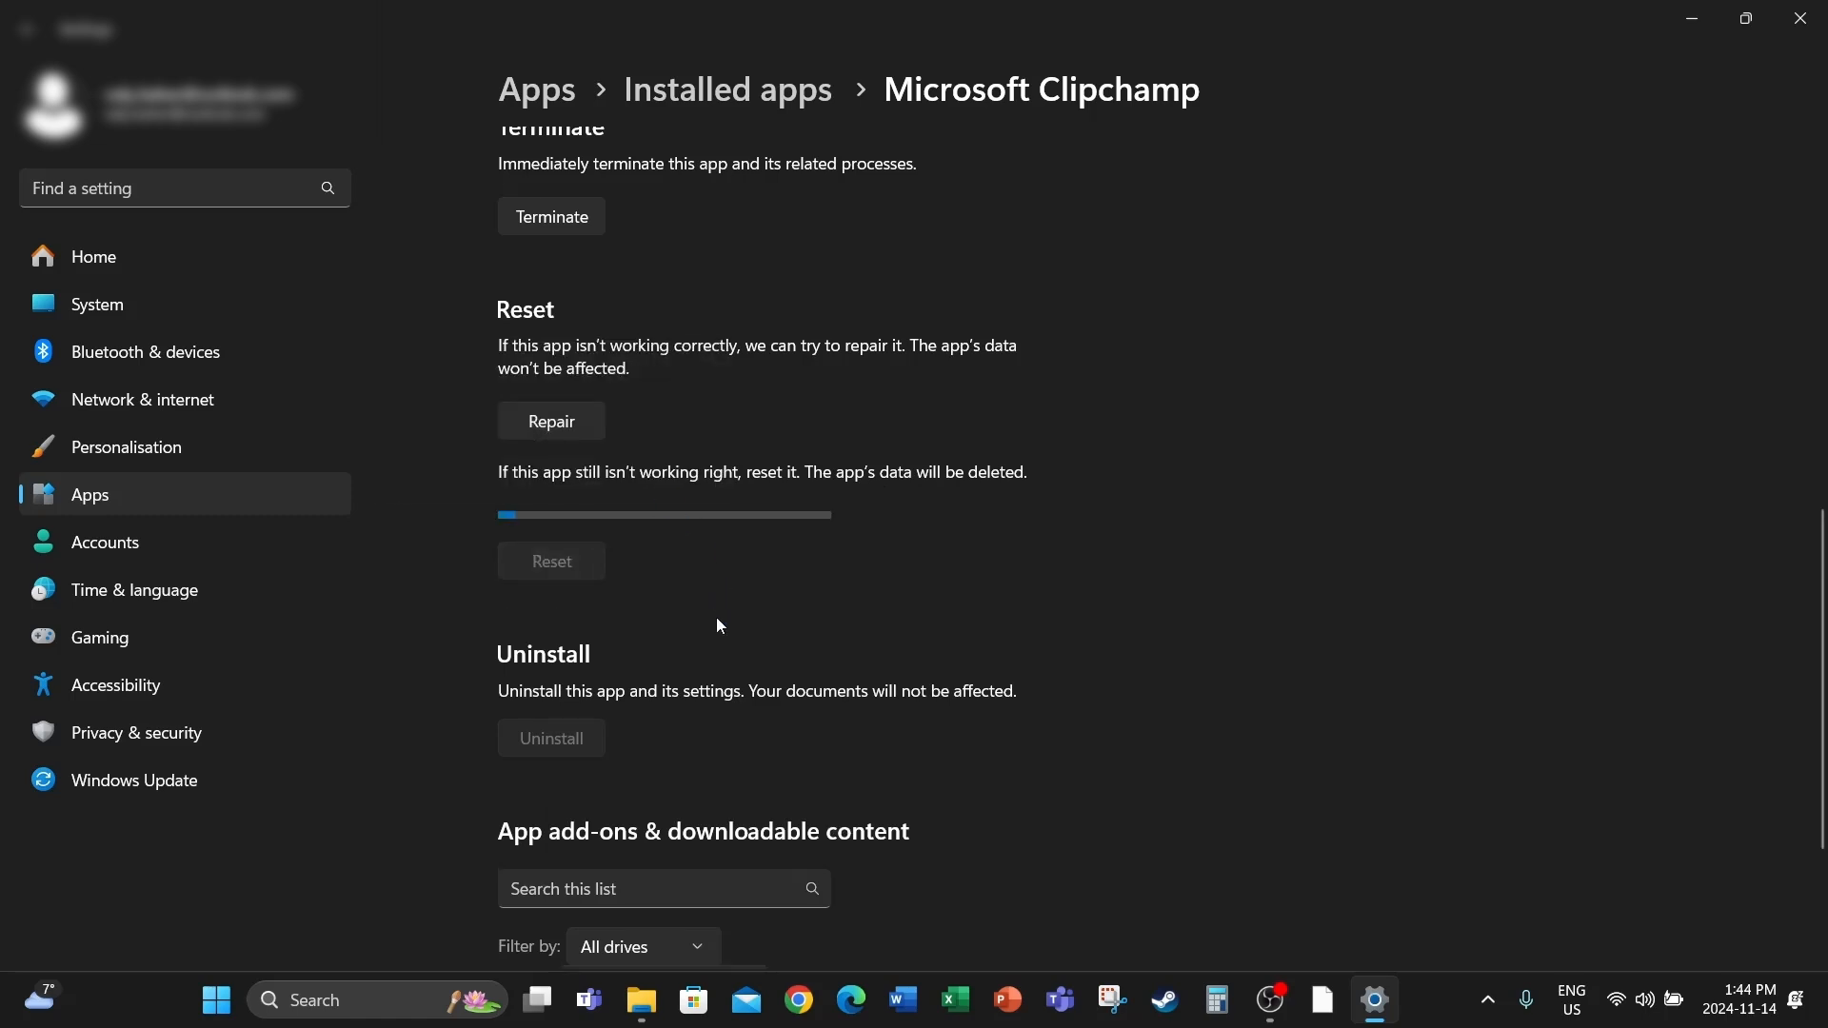
pyautogui.click(550, 560)
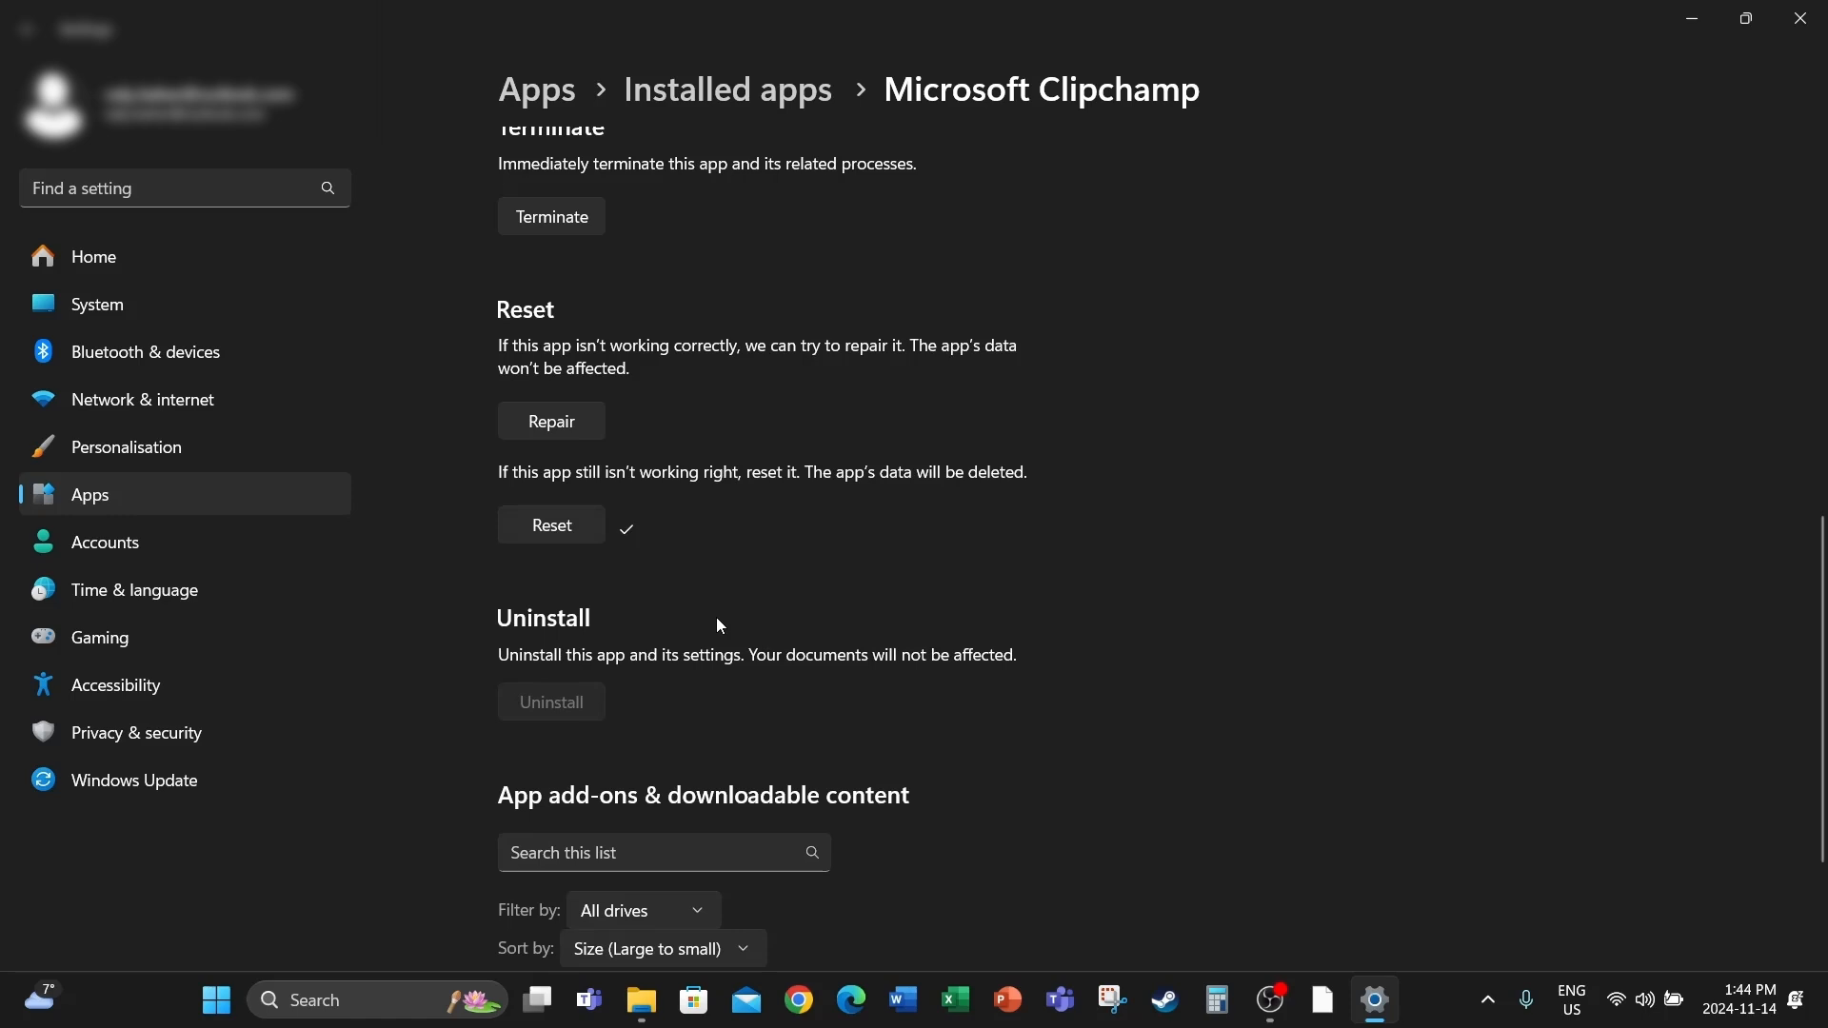
pyautogui.moveTo(572, 448)
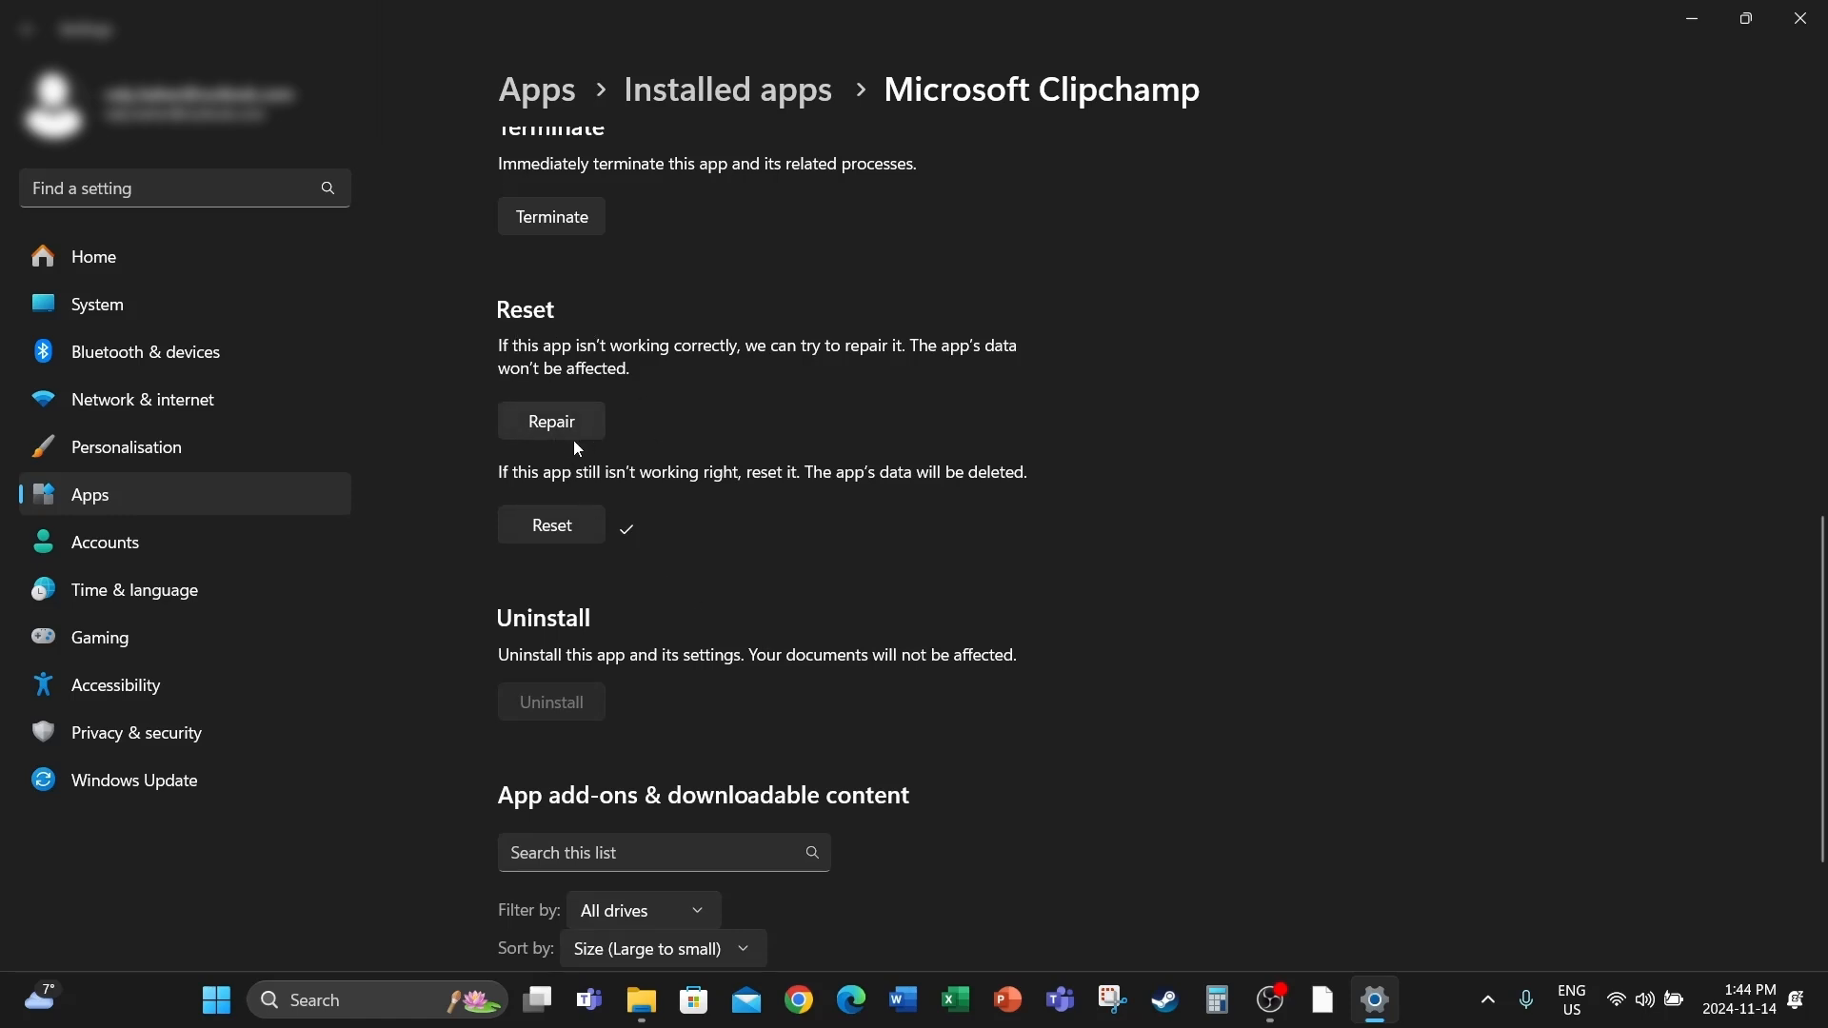
# Repair Microsoft Clipchamp and minimize the Settings window to reveal File Explorer's This PC.
pyautogui.click(550, 421)
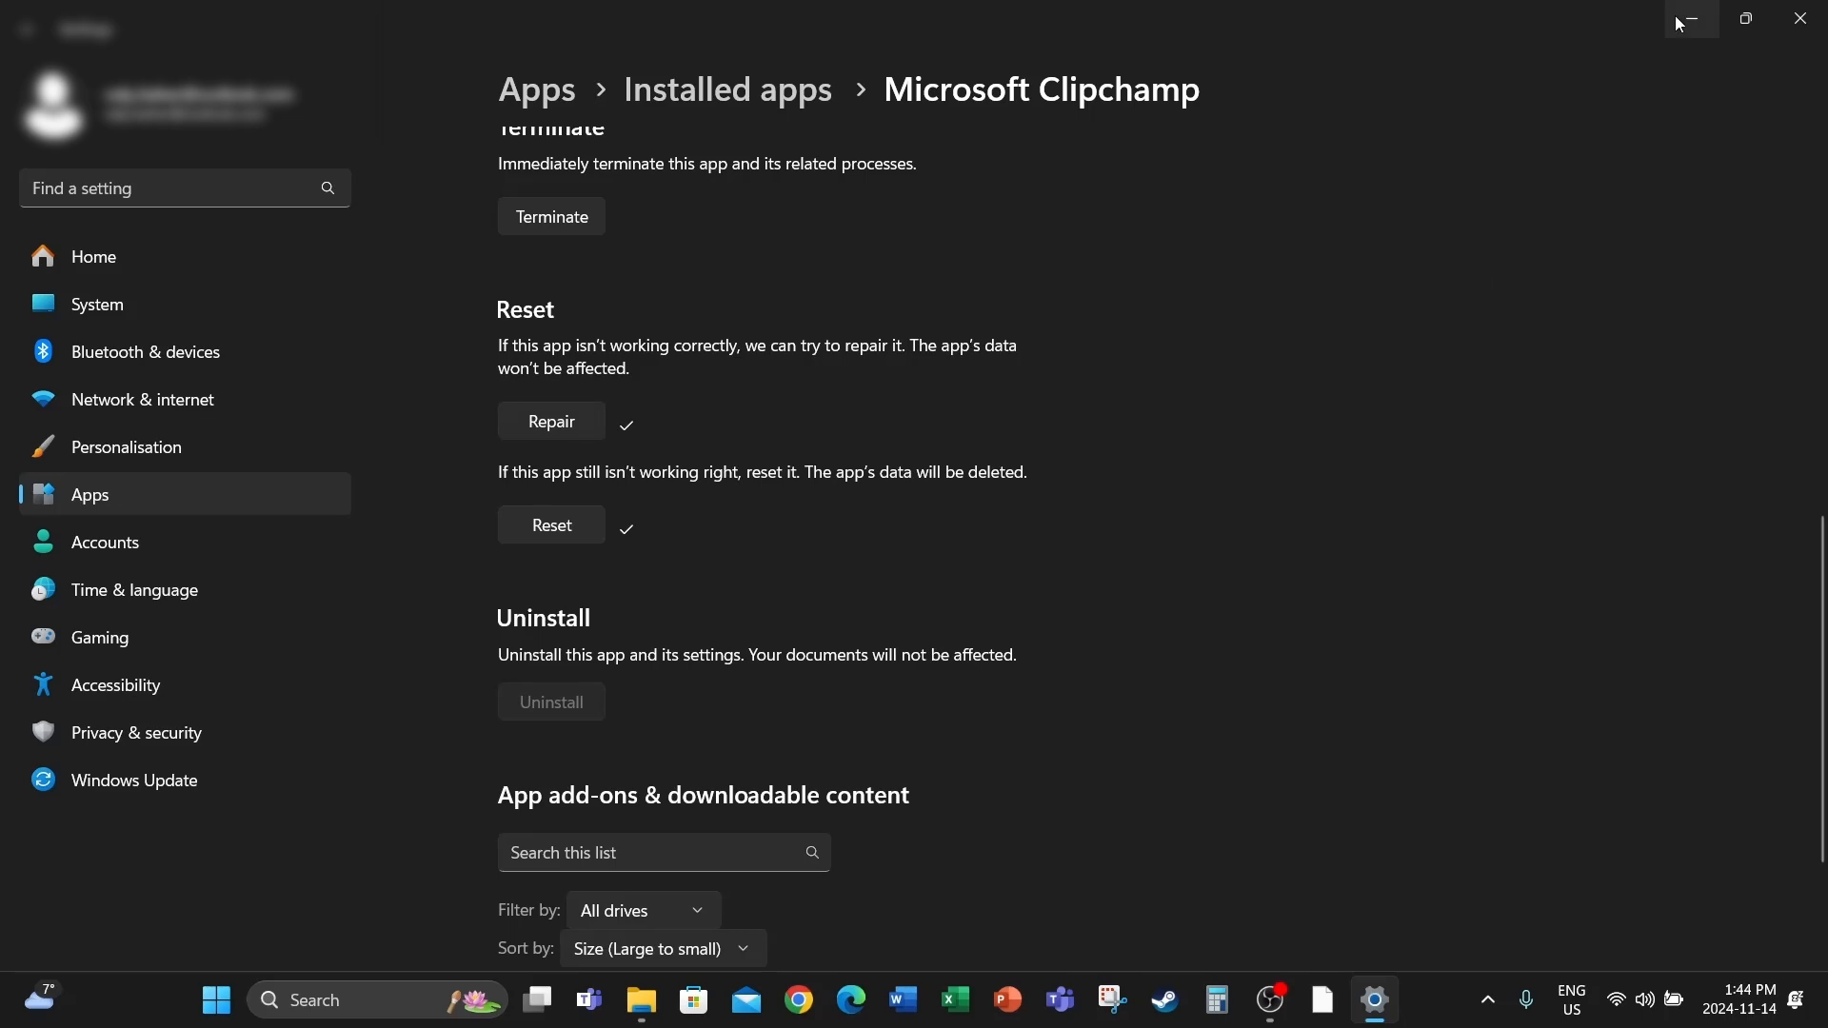
pyautogui.click(640, 1000)
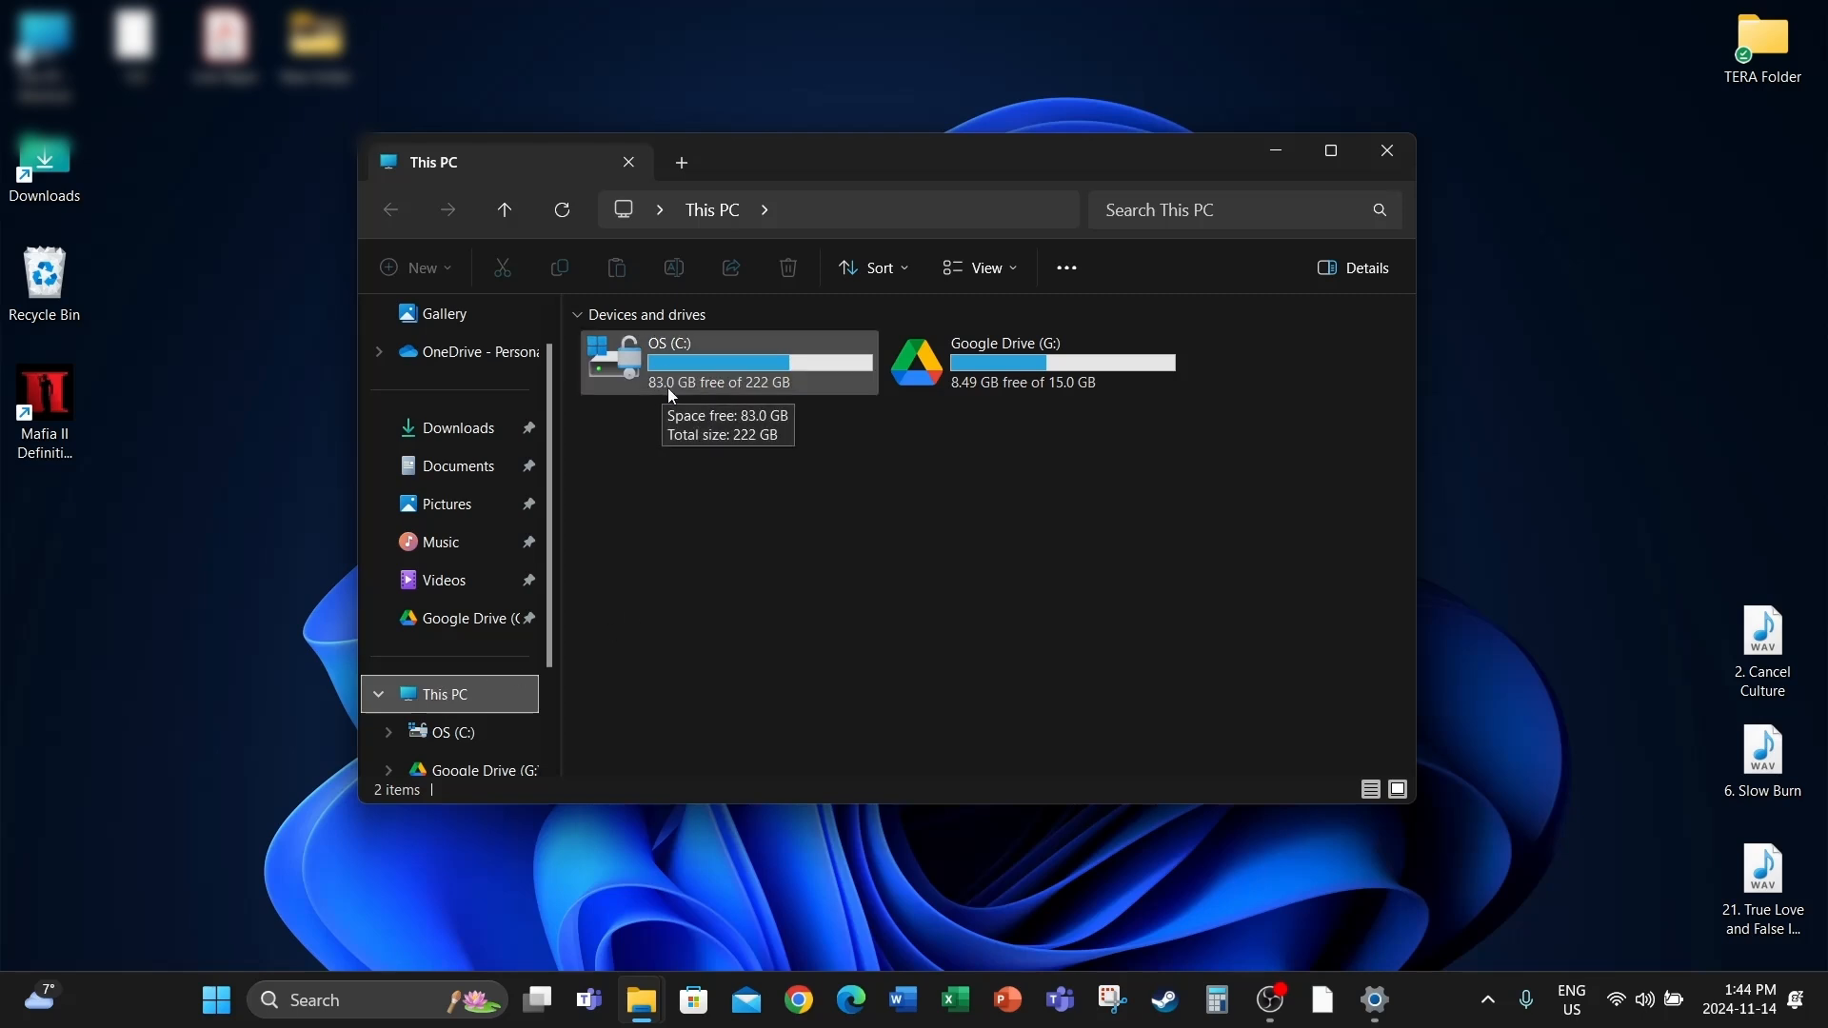
pyautogui.moveTo(715, 402)
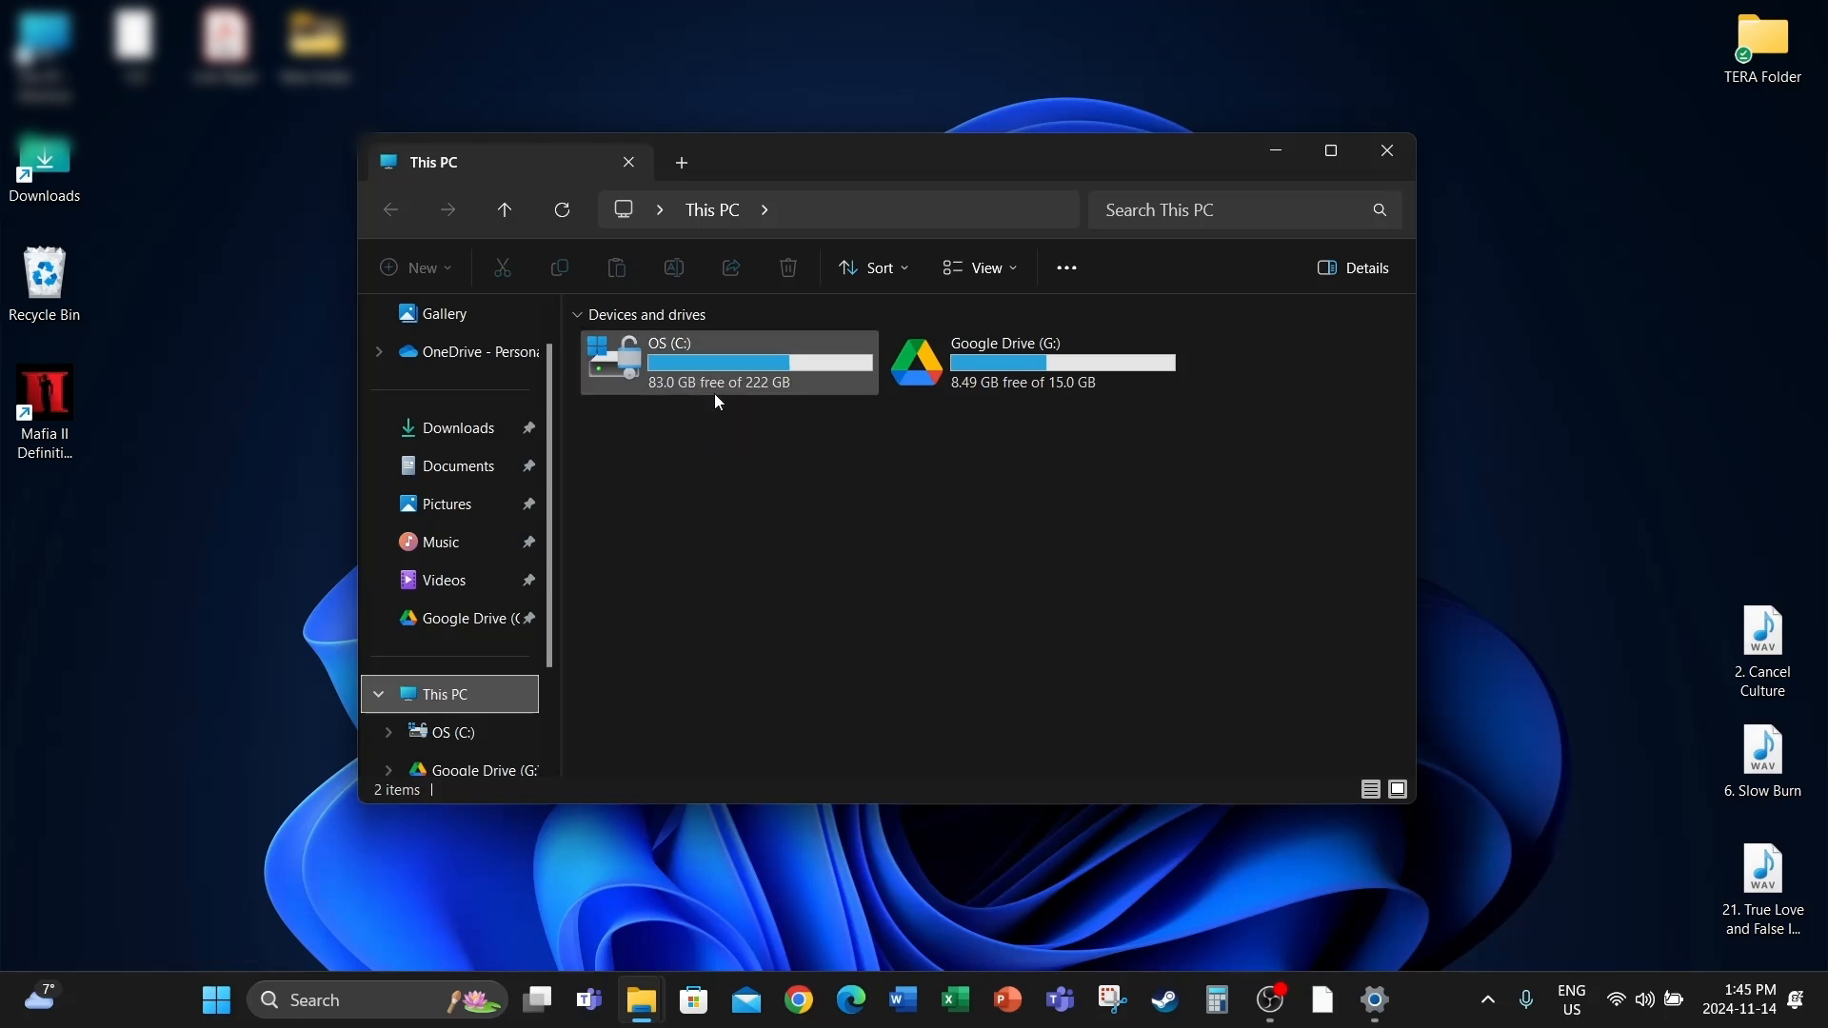
pyautogui.moveTo(723, 395)
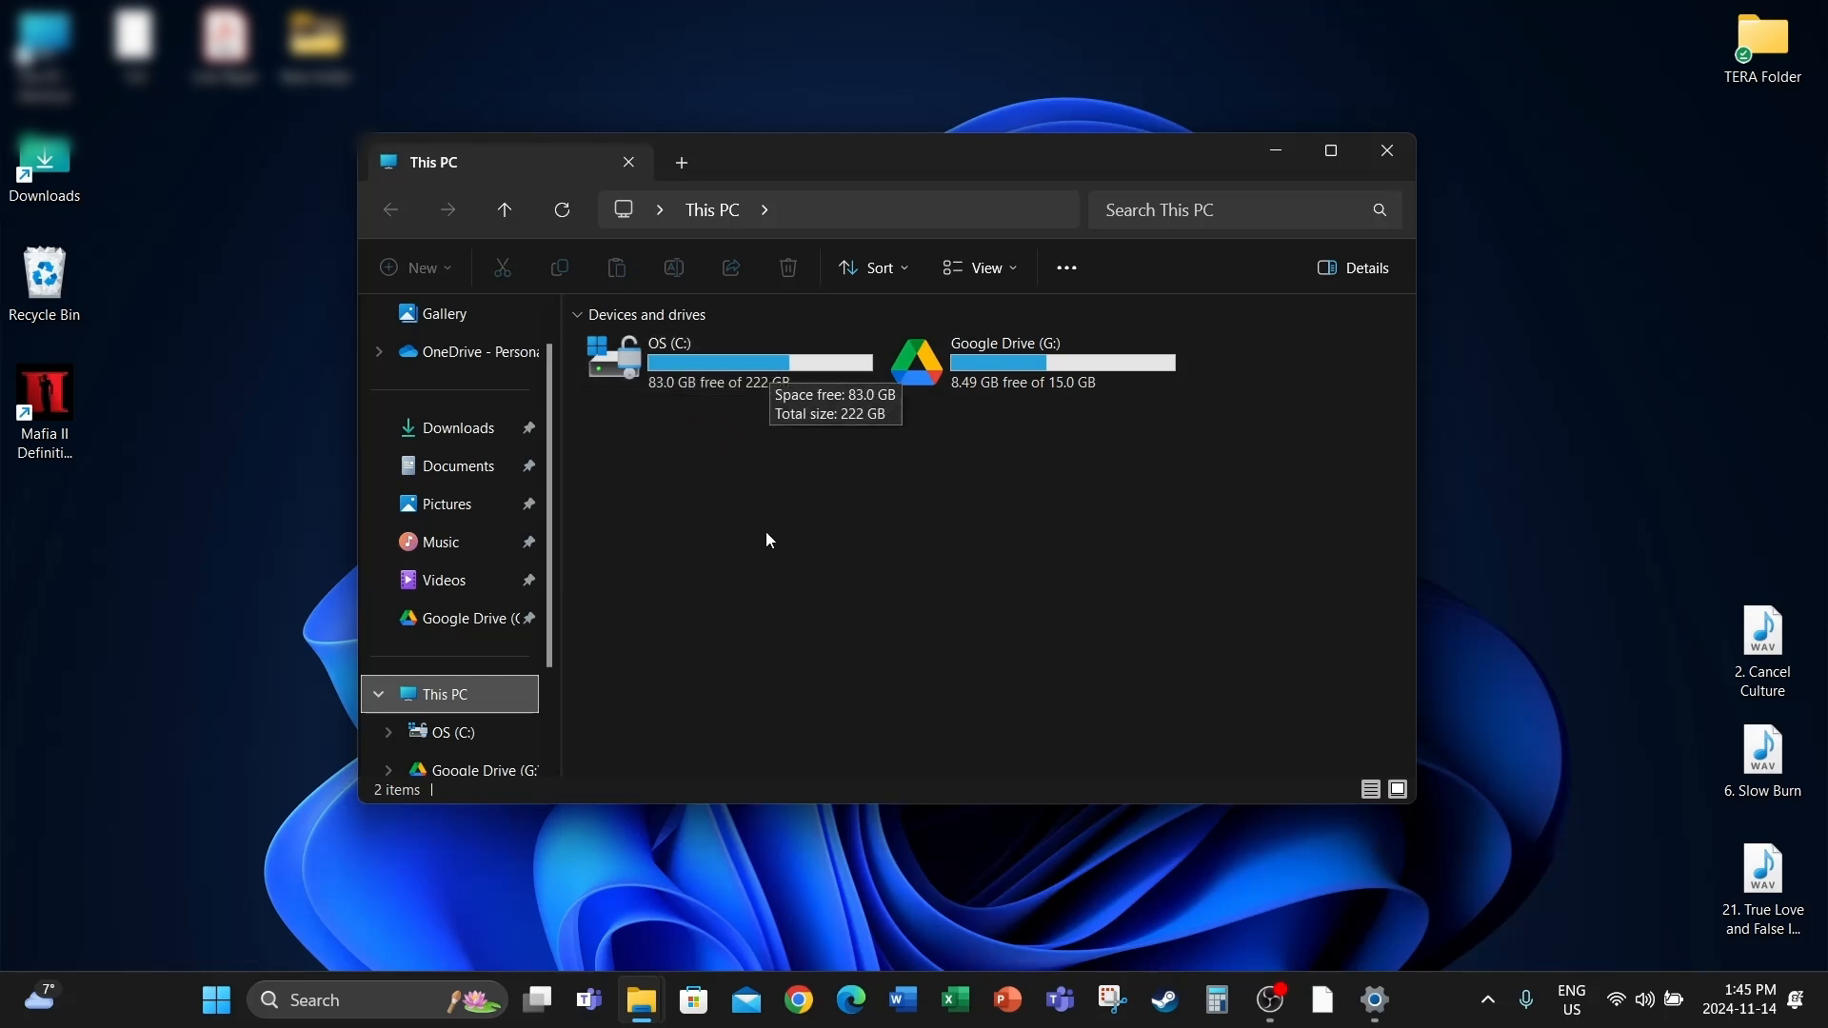
pyautogui.moveTo(783, 569)
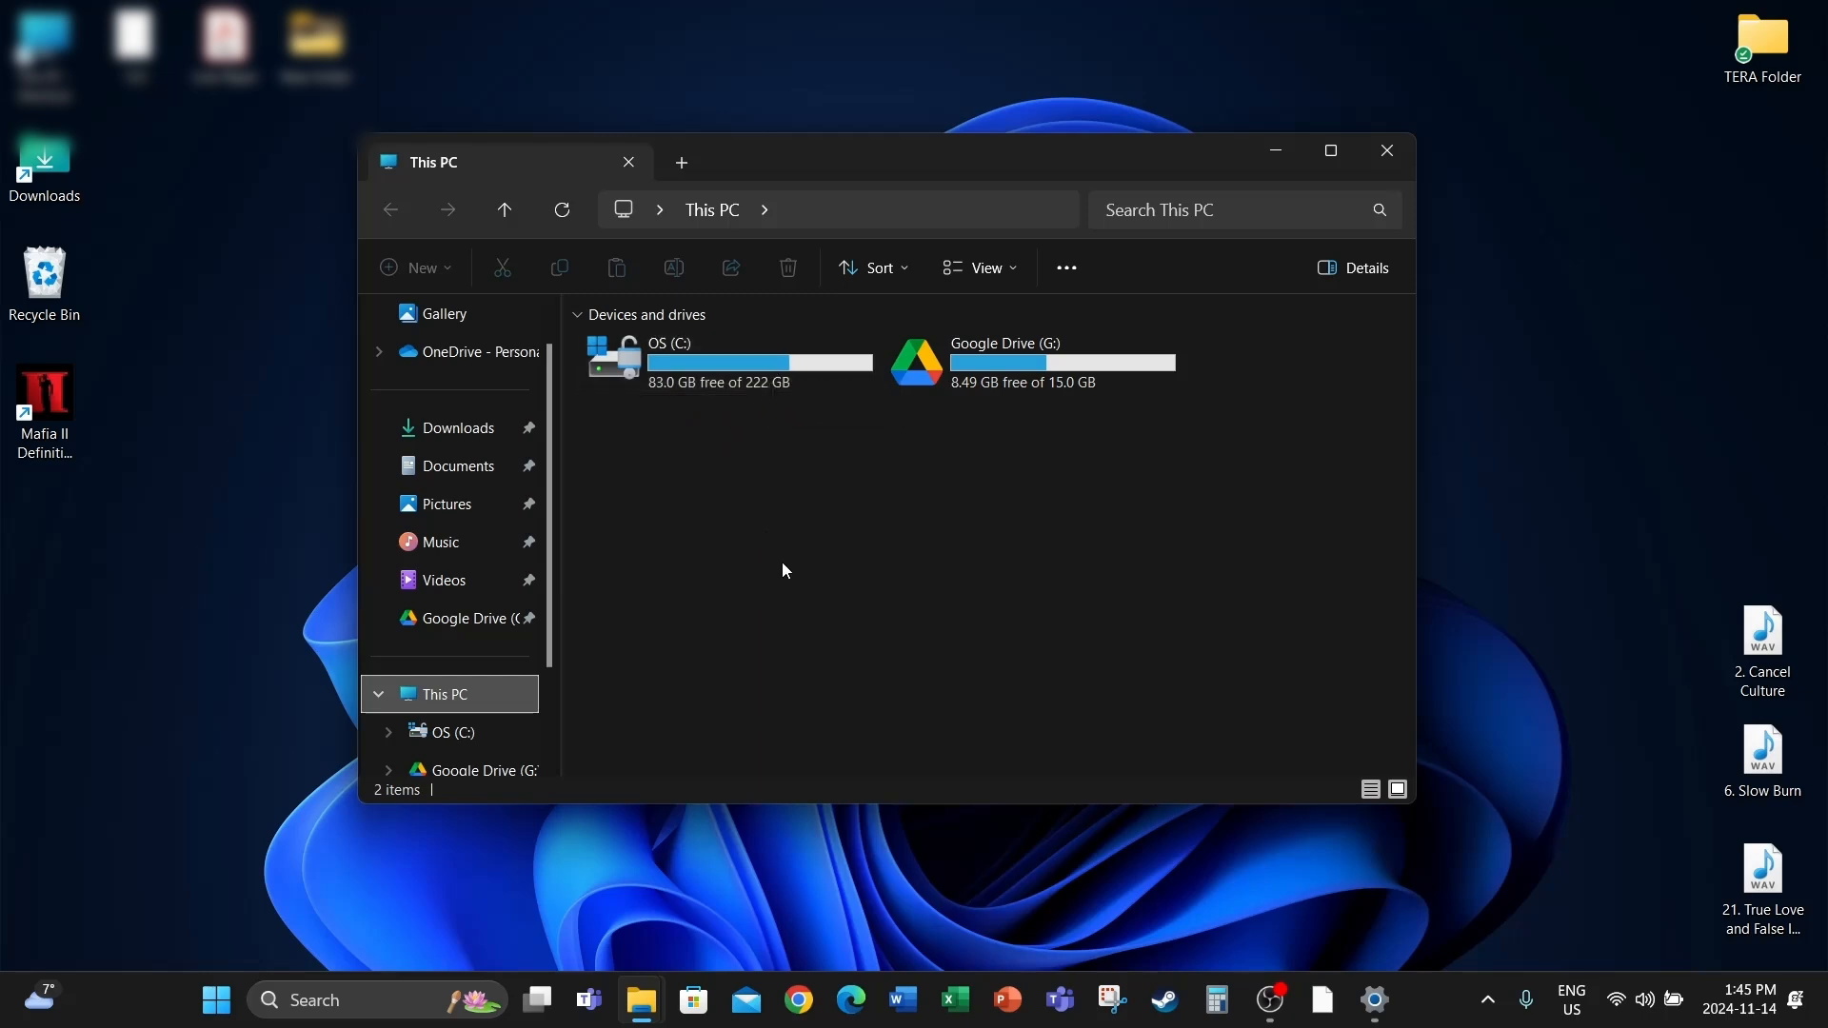